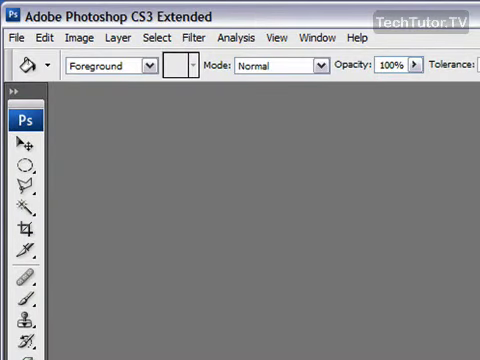
Create a new 450×450 px document named 'Brushed Metal' with a transparent background
{"action": "left_click", "coordinate": [14, 38]}
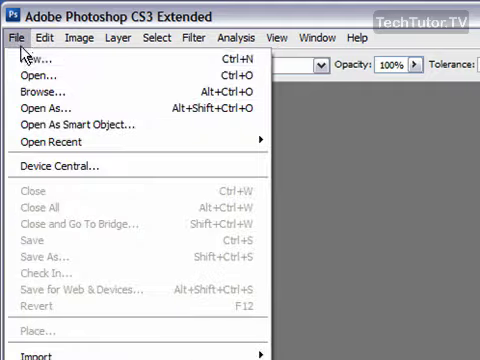
{"action": "left_click", "coordinate": [30, 62]}
{"action": "type", "text": "Brushed"}
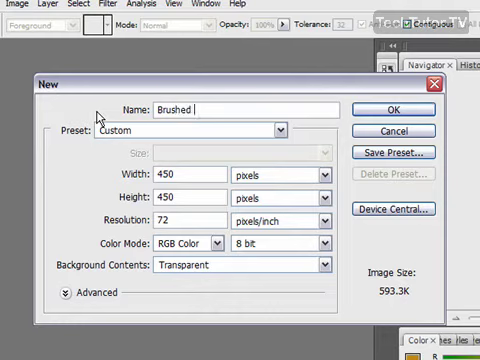
{"action": "type", "text": "Metal"}
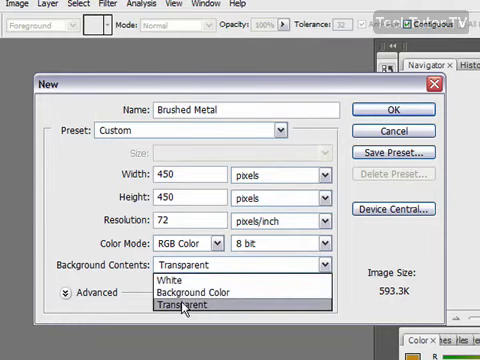
{"action": "left_click", "coordinate": [184, 308]}
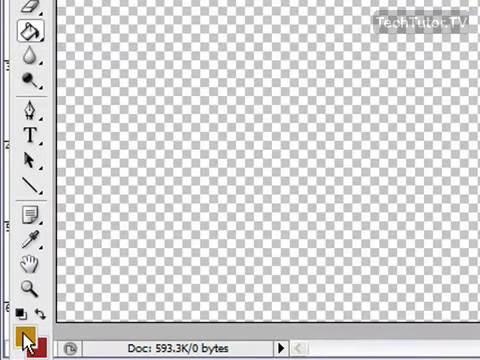
Choose a dark warm grey (#44413b) as the foreground colour for filling Layer 1
{"action": "left_click", "coordinate": [24, 332]}
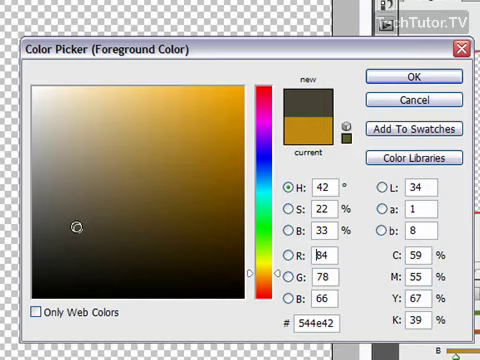
{"action": "mouse_move", "coordinate": [76, 224]}
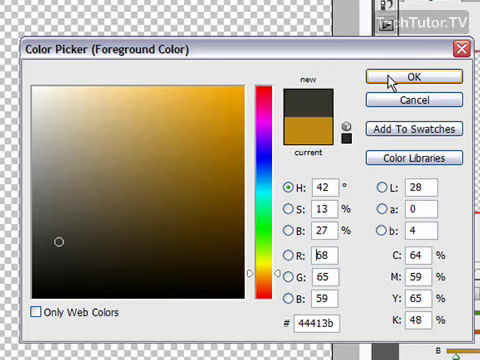
{"action": "mouse_move", "coordinate": [332, 100]}
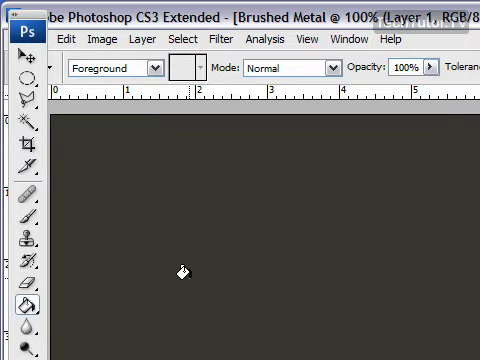
{"action": "mouse_move", "coordinate": [224, 206]}
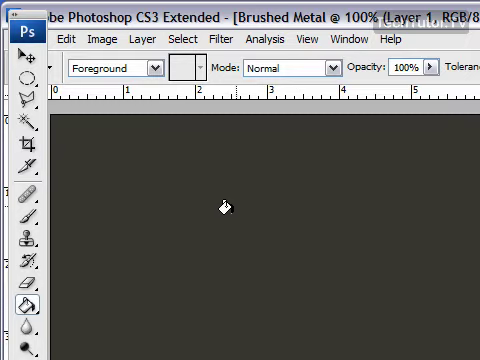
Add 18% Gaussian noise to the grey layer, comparing and keeping Monochromatic, and apply it
{"action": "left_click", "coordinate": [196, 36]}
{"action": "type", "text": "18"}
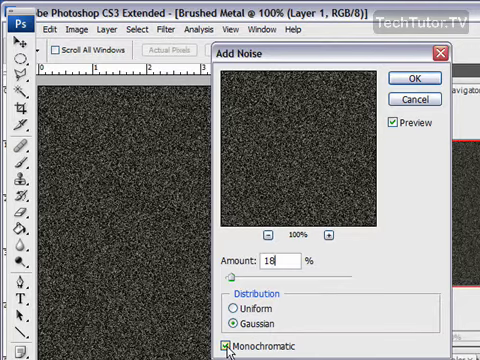
{"action": "left_click", "coordinate": [224, 346]}
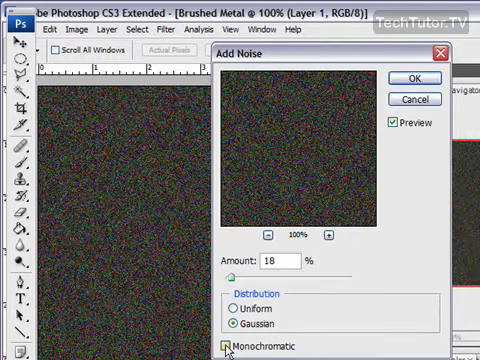
{"action": "left_click", "coordinate": [228, 348]}
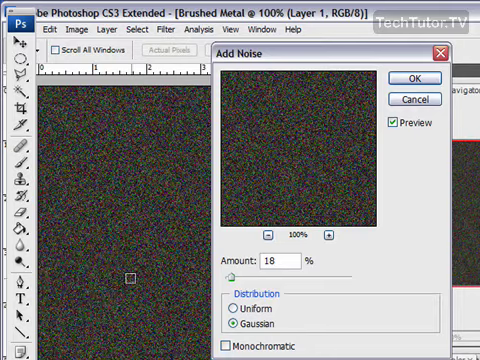
{"action": "left_click", "coordinate": [228, 352]}
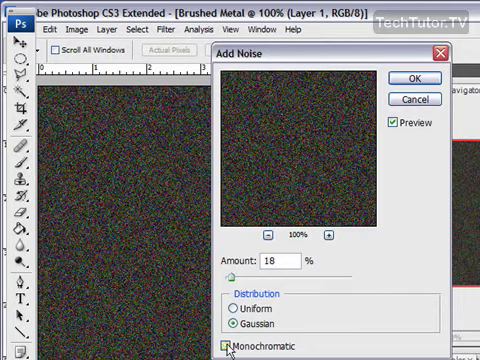
{"action": "left_click", "coordinate": [226, 348]}
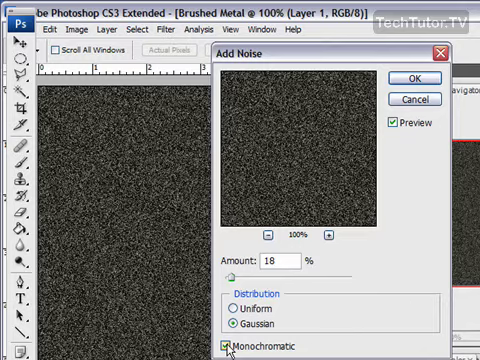
{"action": "left_click", "coordinate": [222, 348]}
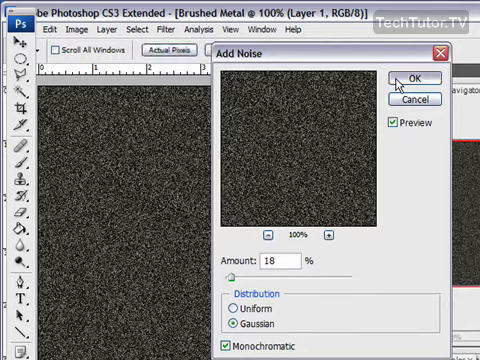
{"action": "left_click", "coordinate": [408, 74]}
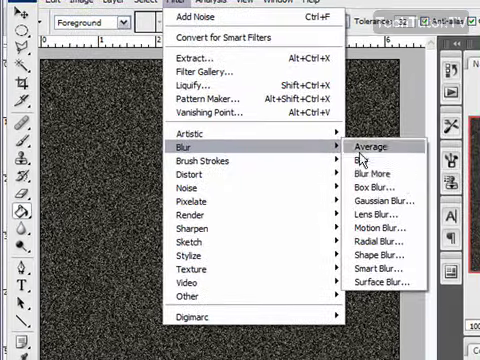
Start a Motion Blur at angle 46° and distance 57 px on the noise layer
{"action": "left_click", "coordinate": [378, 224]}
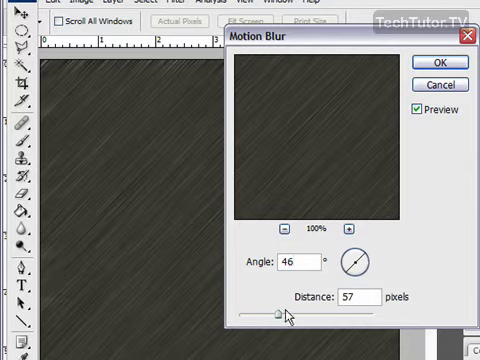
{"action": "mouse_move", "coordinate": [380, 276]}
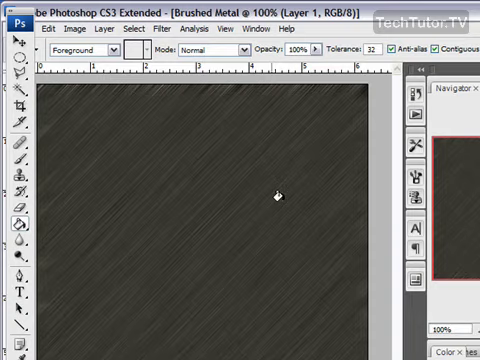
Start Lighting Effects with a Spotlight and enlarge its ellipse to cover the whole texture
{"action": "left_click", "coordinate": [152, 36]}
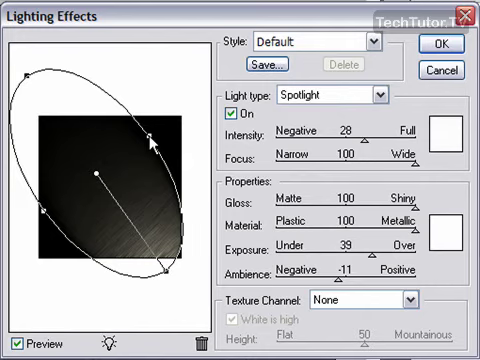
{"action": "left_click_drag", "start_coordinate": [158, 136], "coordinate": [148, 130]}
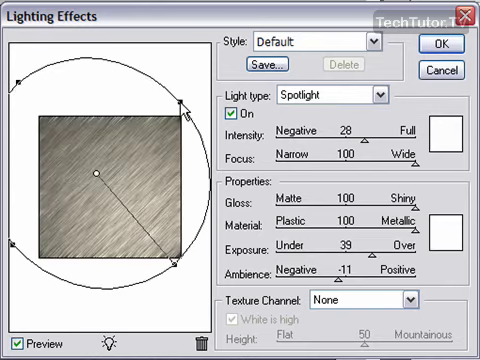
{"action": "mouse_move", "coordinate": [140, 140]}
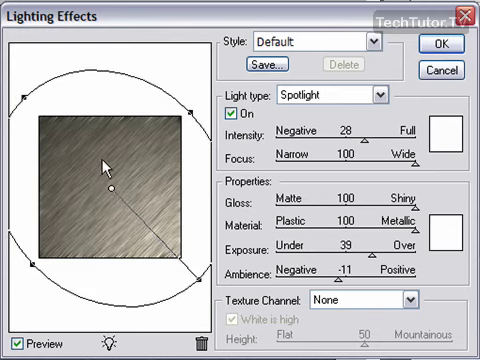
{"action": "mouse_move", "coordinate": [318, 112]}
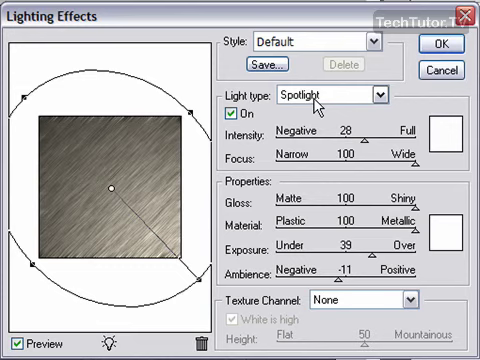
{"action": "mouse_move", "coordinate": [156, 228]}
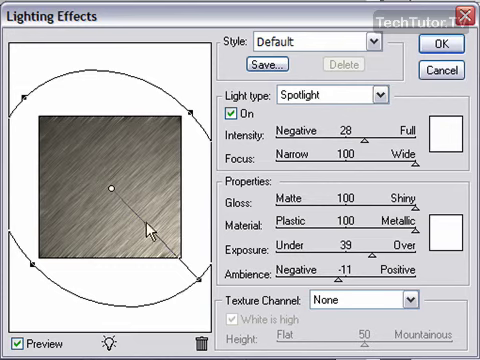
{"action": "mouse_move", "coordinate": [368, 148]}
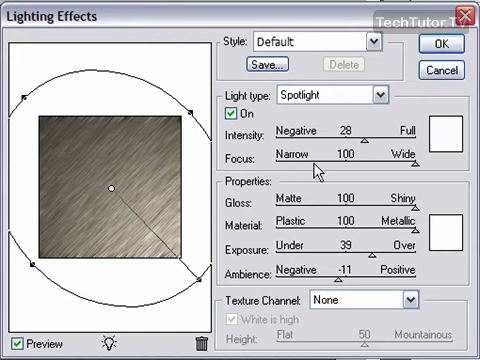
{"action": "mouse_move", "coordinate": [470, 190]}
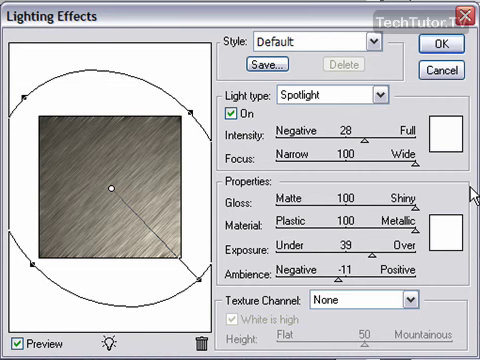
{"action": "mouse_move", "coordinate": [420, 170]}
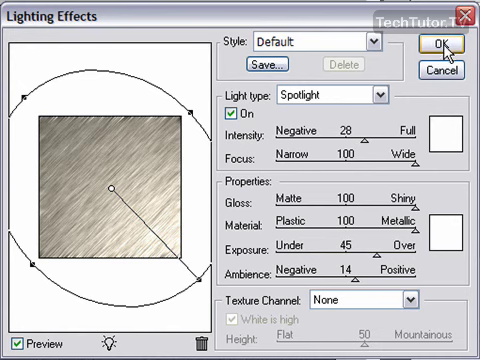
Apply the spotlight lighting with Exposure 45 and Ambience 14 to the brushed metal
{"action": "left_click", "coordinate": [442, 42]}
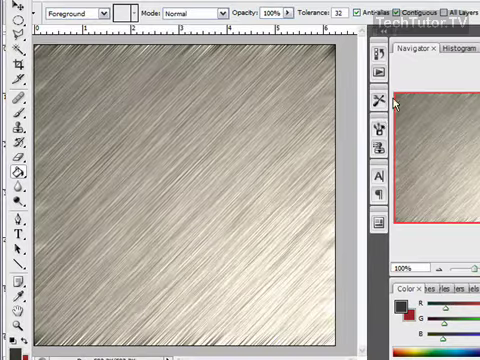